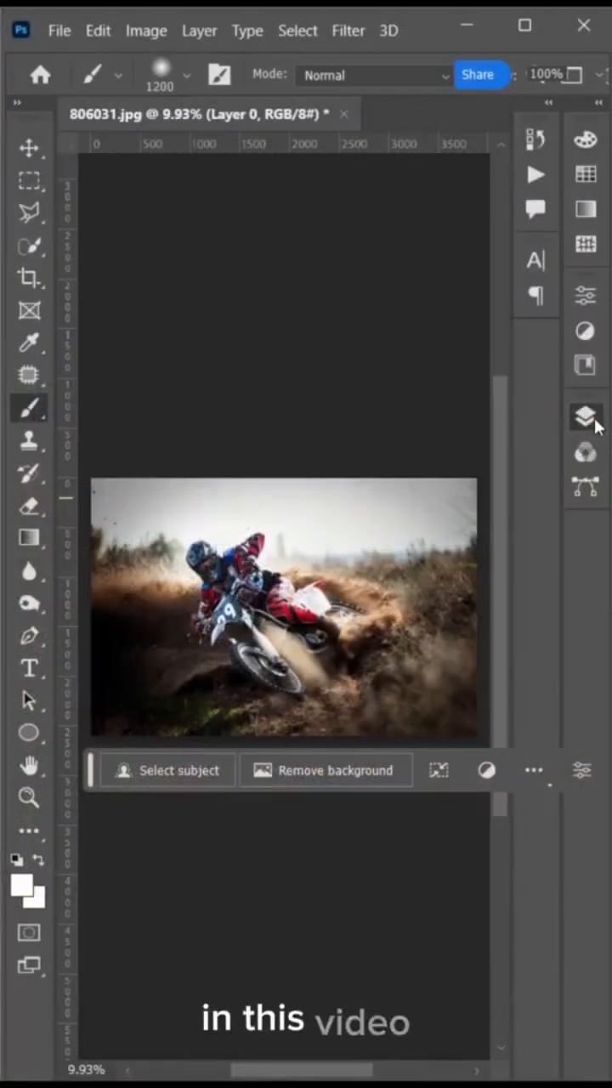
Duplicate the motocross photo's Layer 0 via Ctrl+J from the Layers panel.
{"action": "left_click", "coordinate": [585, 417]}
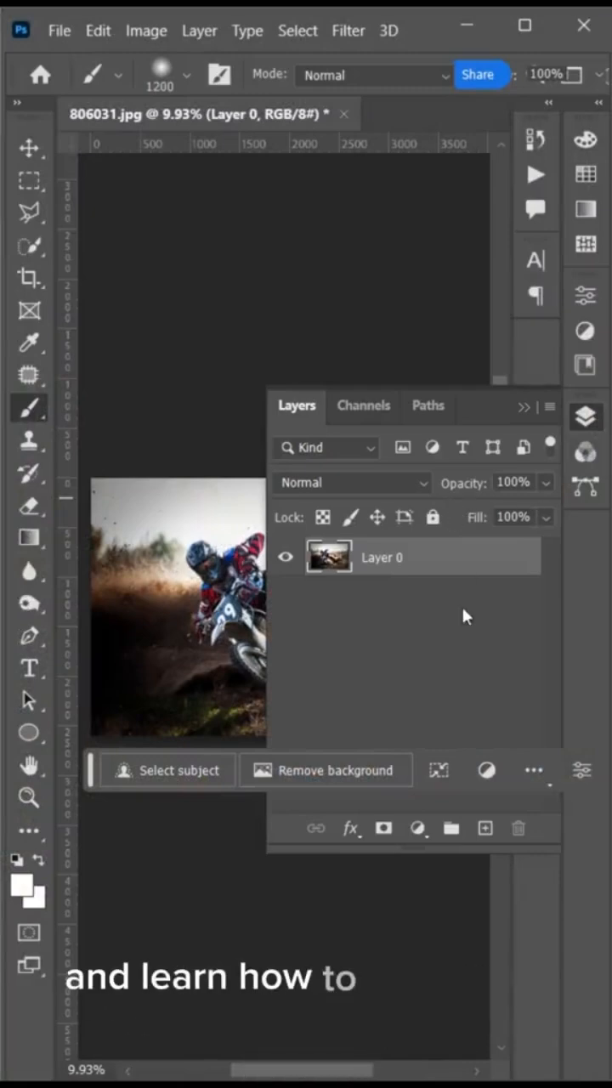
{"action": "key", "text": "ctrl+j"}
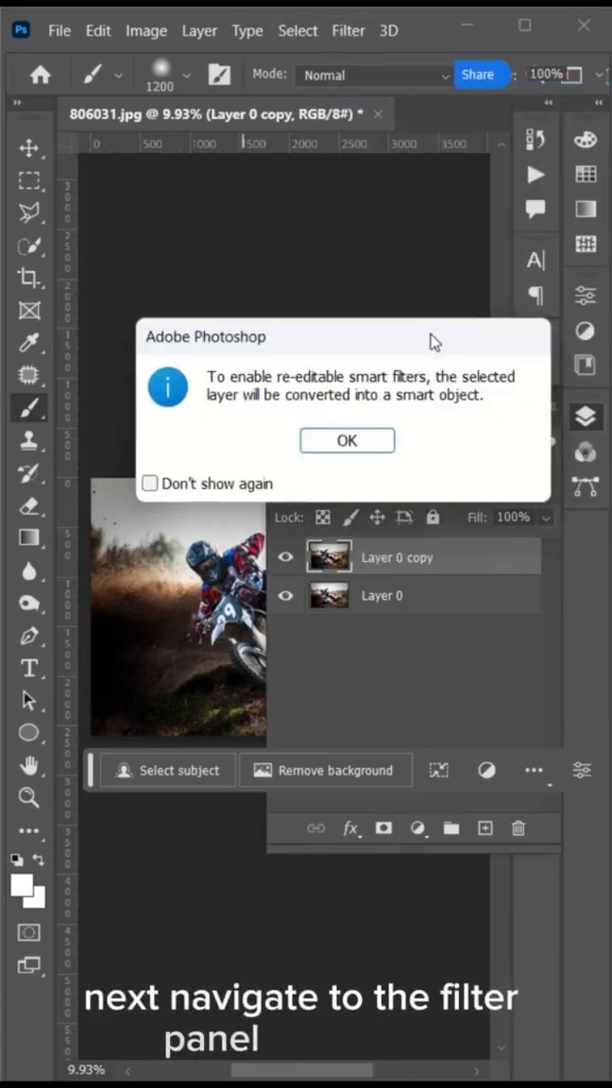
Convert Layer 0 copy to a smart object and open its .psb contents.
{"action": "left_click", "coordinate": [347, 440]}
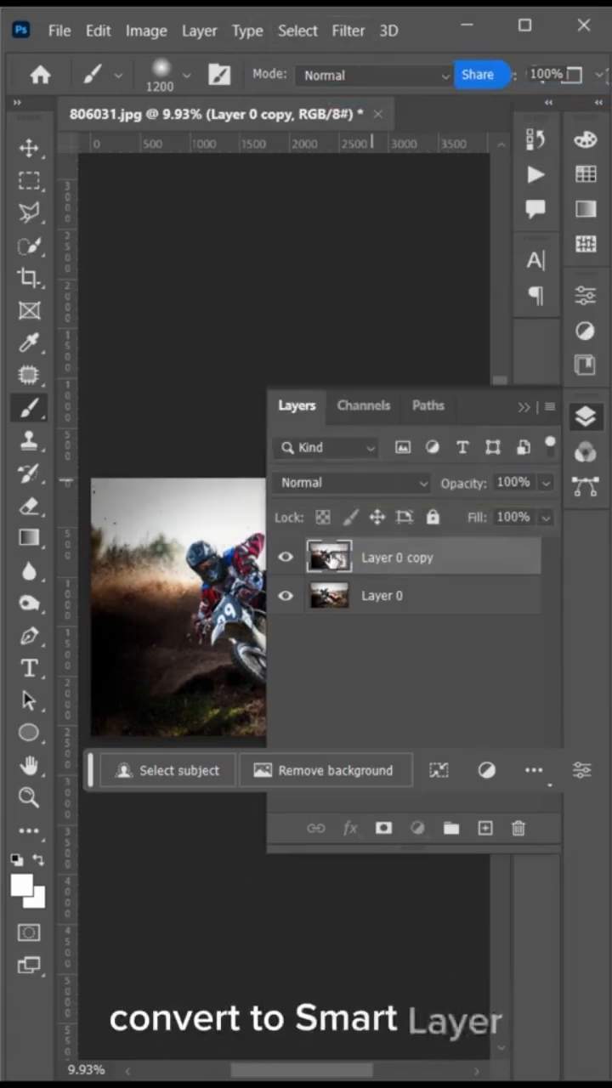
{"action": "double_click", "coordinate": [329, 558]}
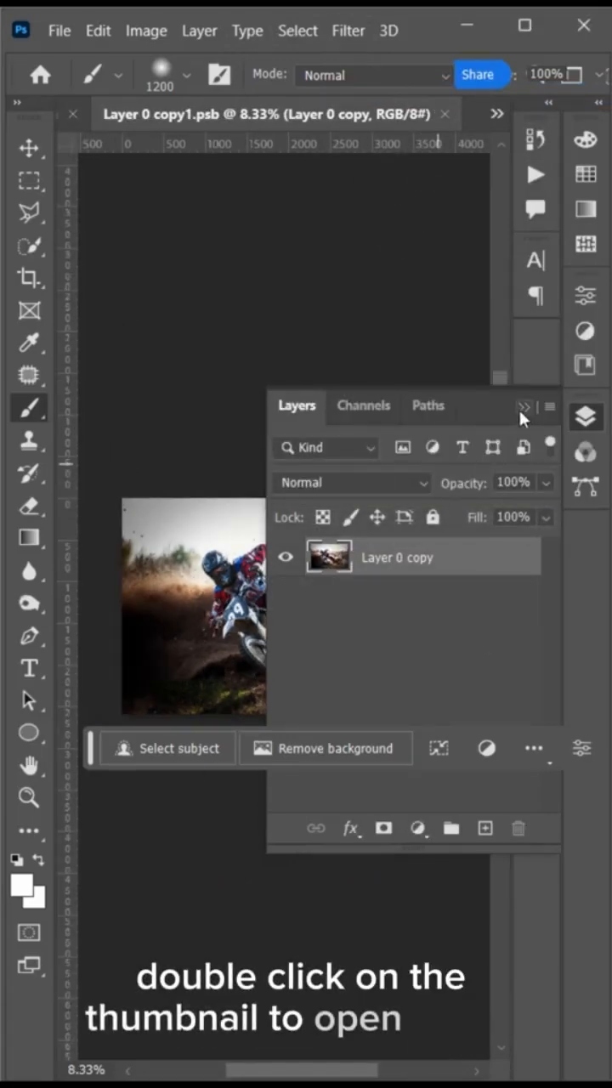
{"action": "double_click", "coordinate": [328, 558]}
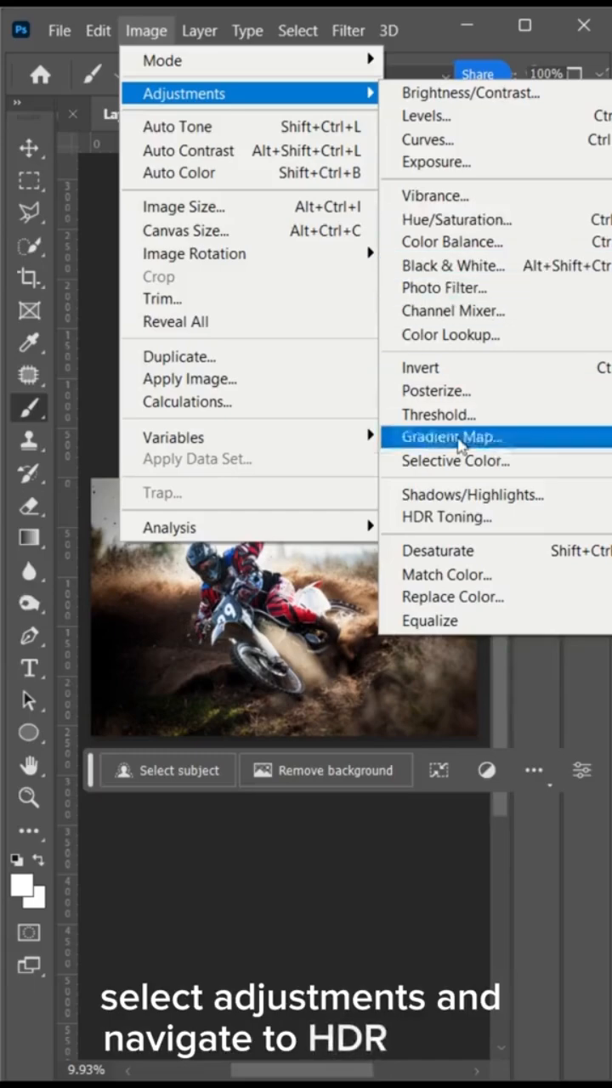
Apply HDR Toning with the Photorealistic High Contrast preset, flattening the contents.
{"action": "left_click", "coordinate": [445, 517]}
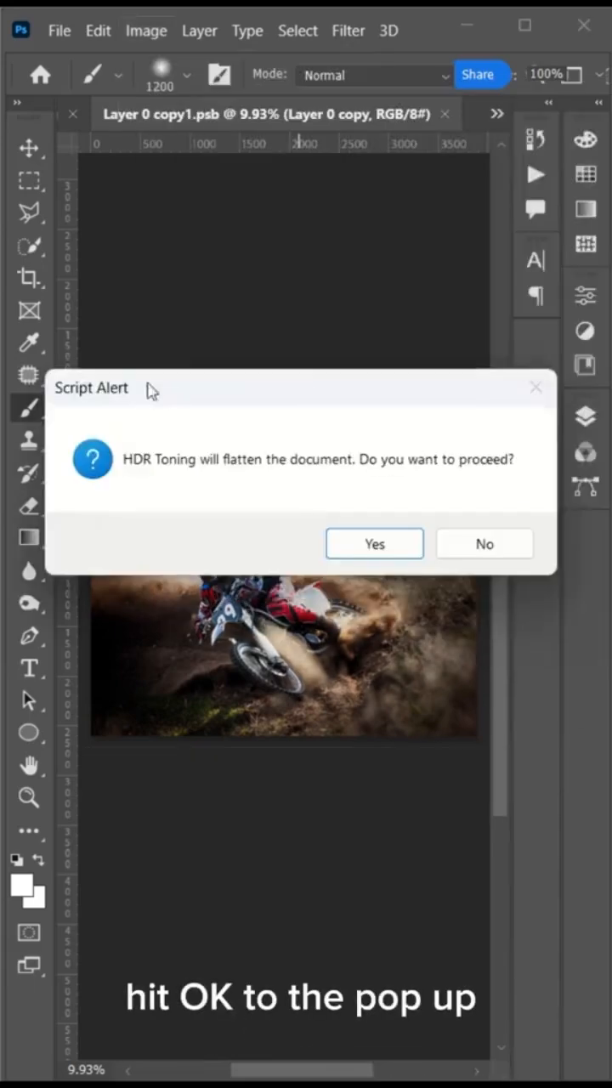
{"action": "left_click", "coordinate": [374, 544]}
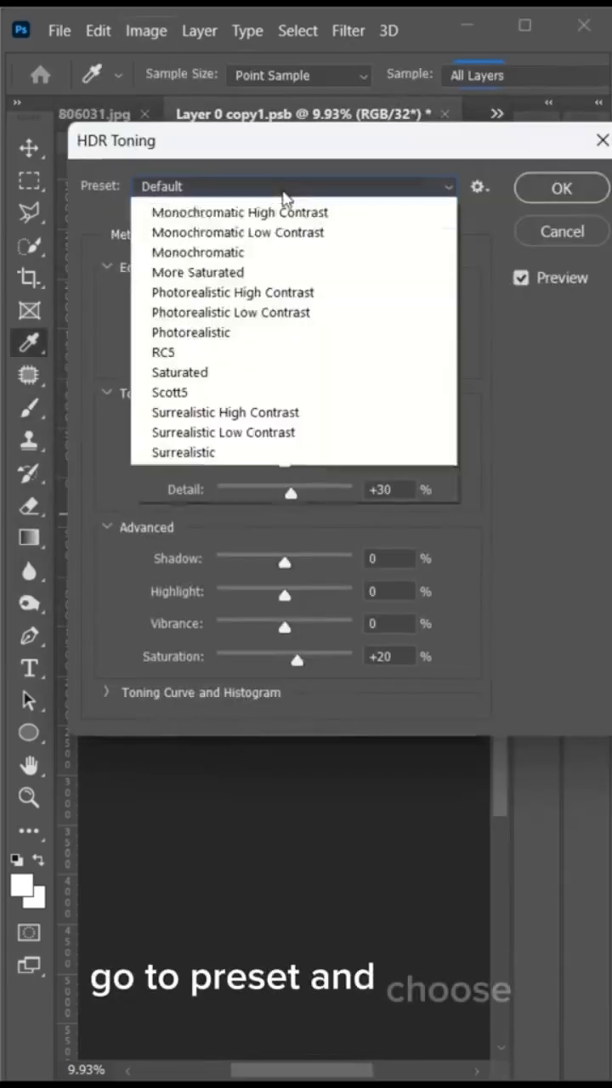
{"action": "left_click", "coordinate": [233, 293]}
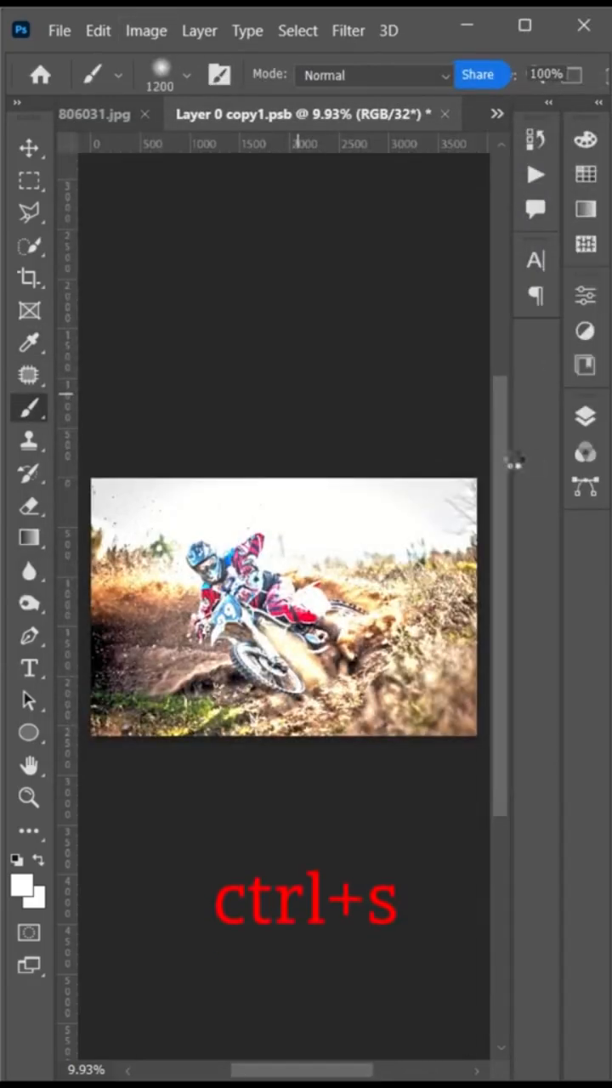
Save the toned .psb so 806031.jpg updates, then return to the contents document.
{"action": "key", "text": "ctrl+s"}
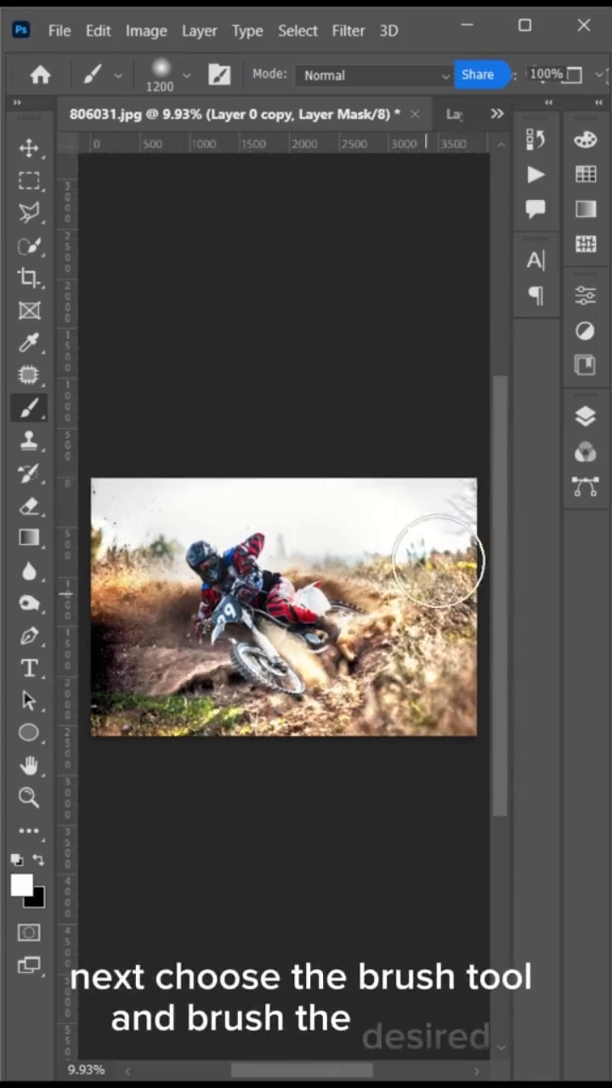
{"action": "left_click", "coordinate": [306, 114]}
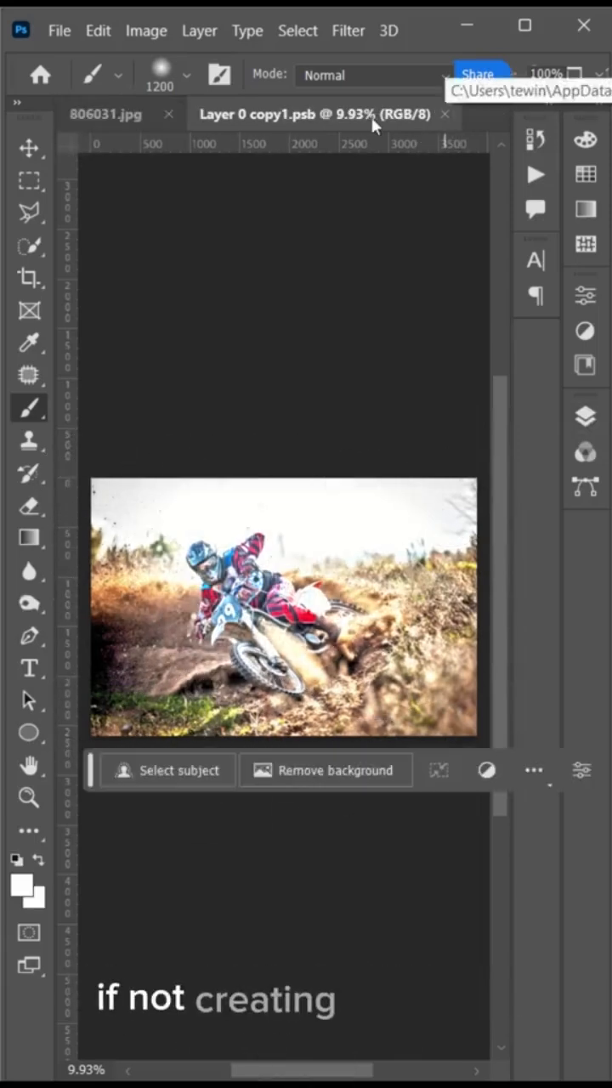